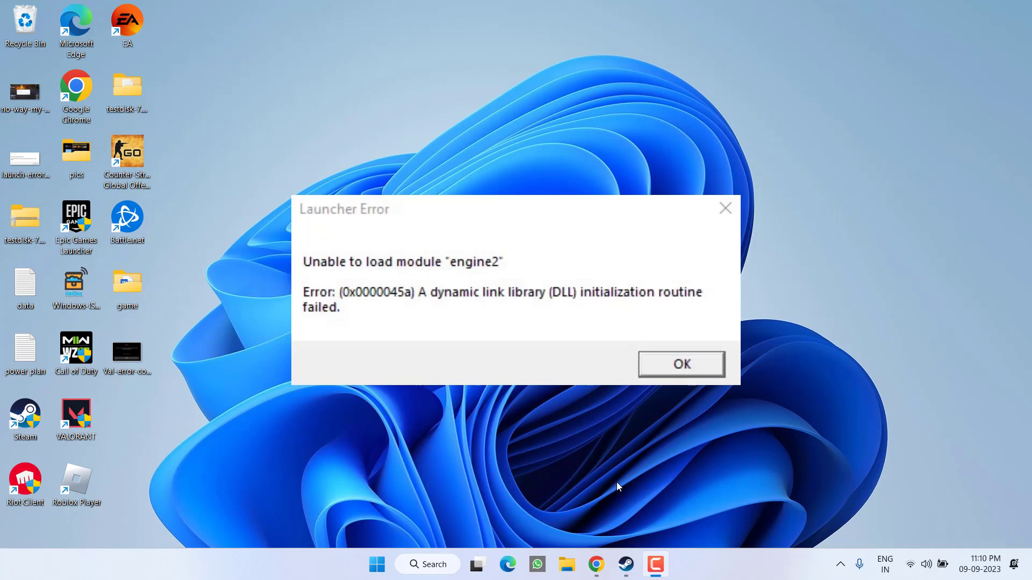
mouse_move(604, 485)
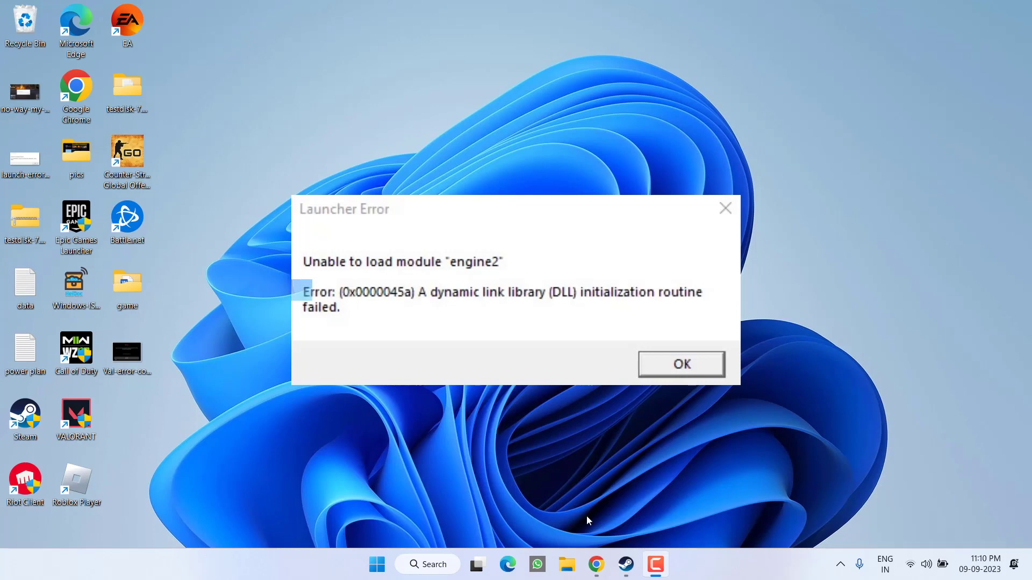
- Verify Counter-Strike: Global Offensive's installed files, confirming all 3061 files are valid
left_click(680, 364)
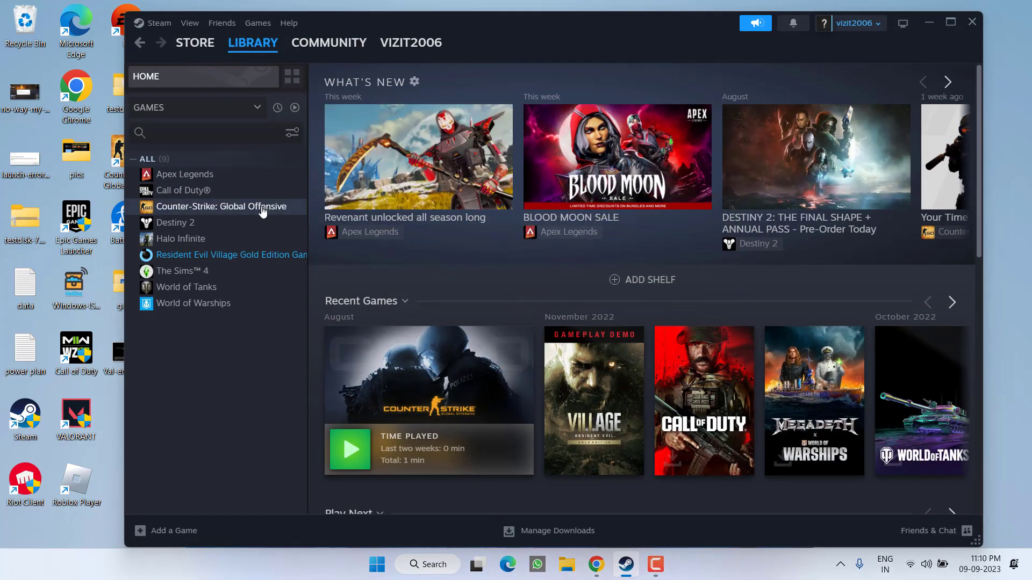
right_click(229, 206)
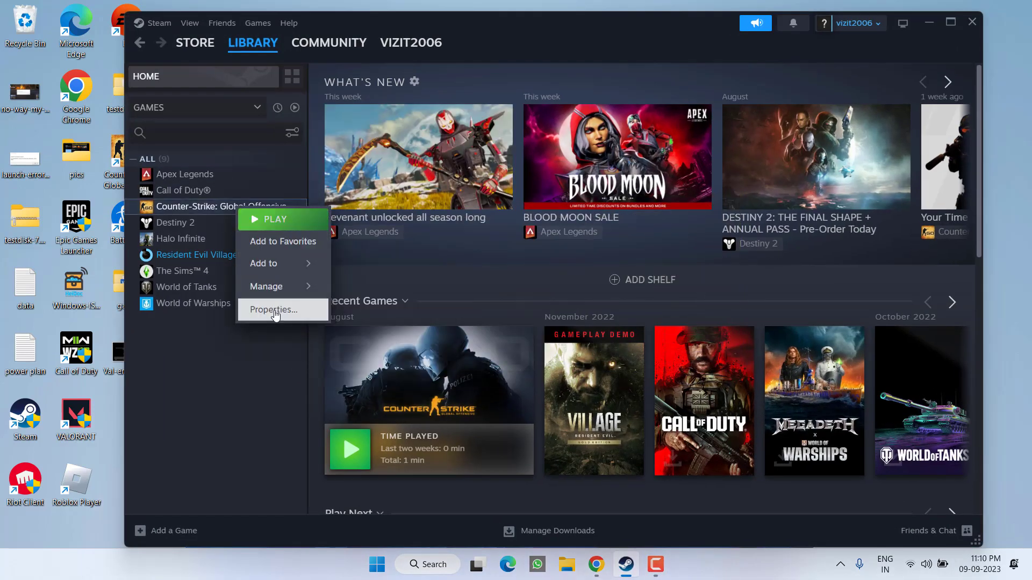
left_click(272, 310)
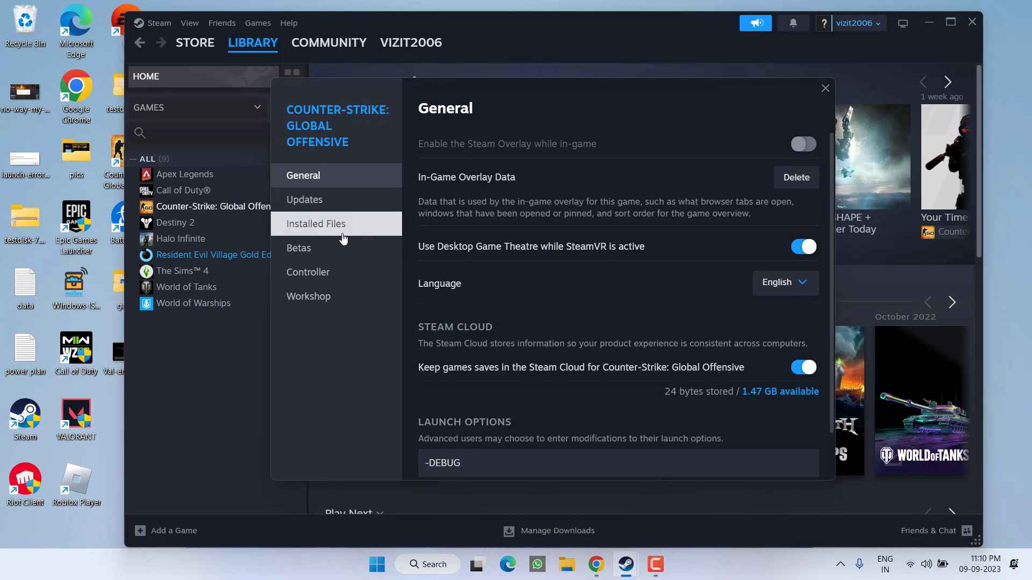
left_click(316, 224)
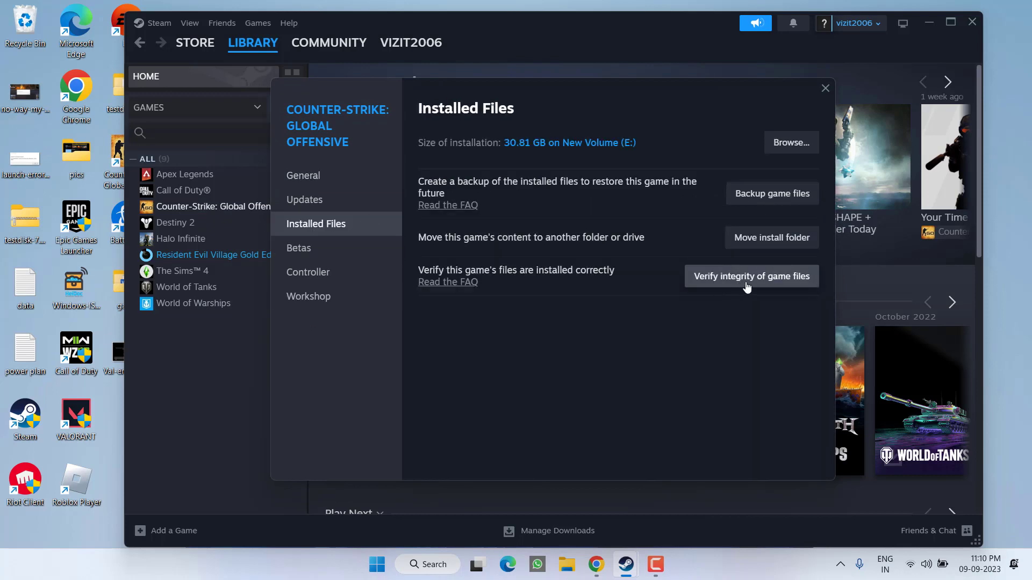
left_click(751, 276)
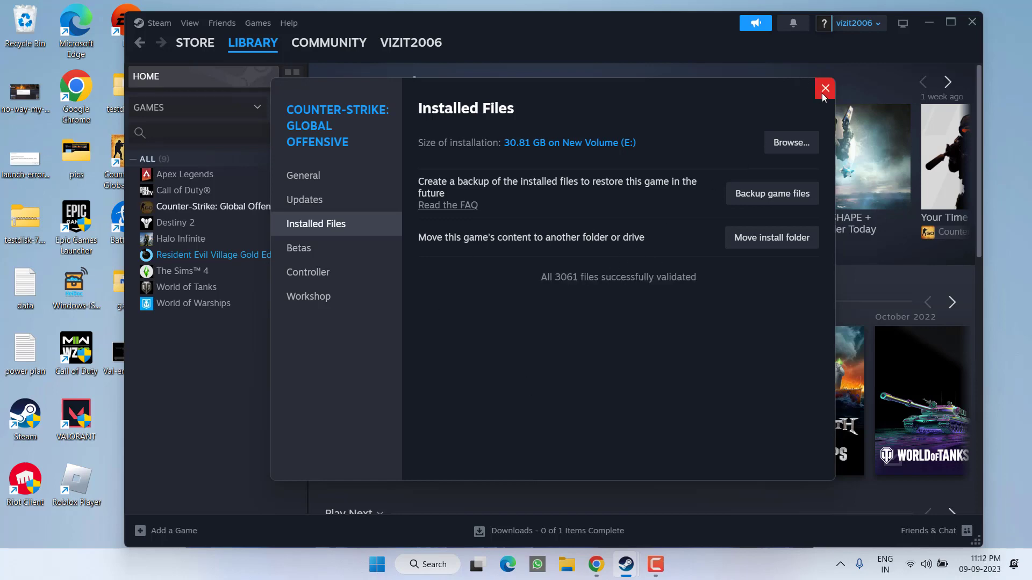
- Close the Properties window and open Counter-Strike: Global Offensive's library page
left_click(825, 88)
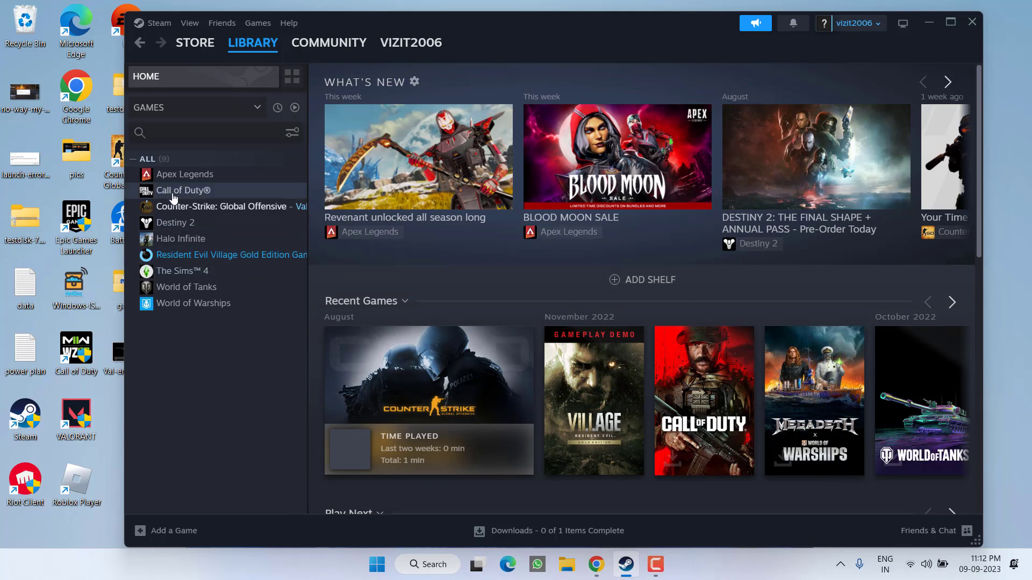
left_click(220, 206)
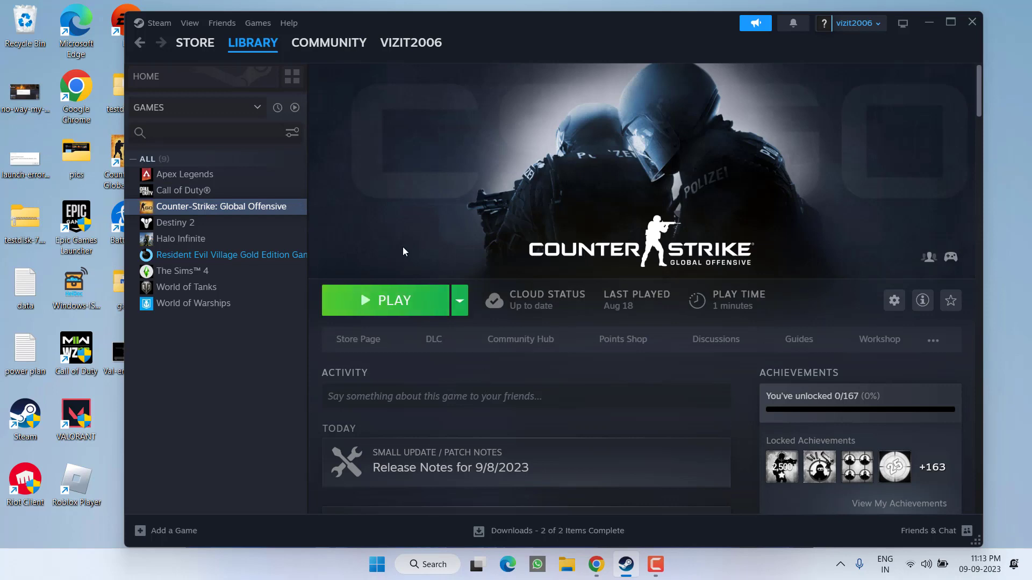
mouse_move(617, 173)
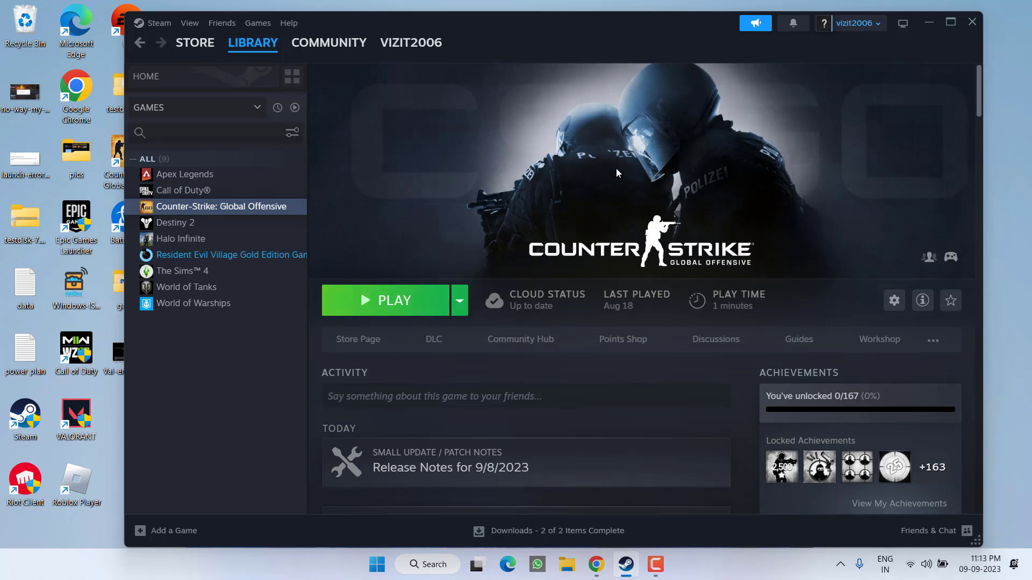
mouse_move(989, 21)
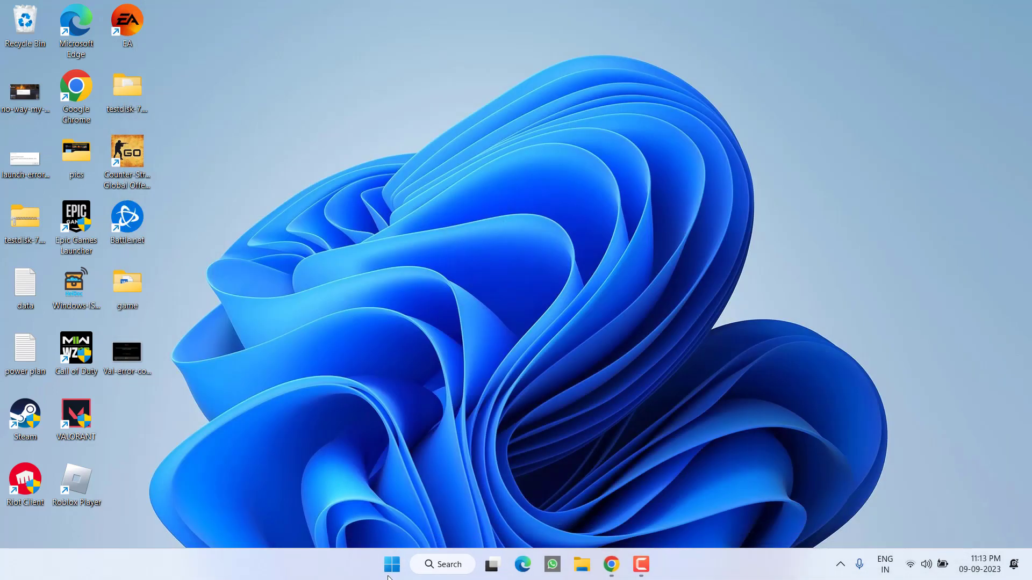
mouse_move(354, 273)
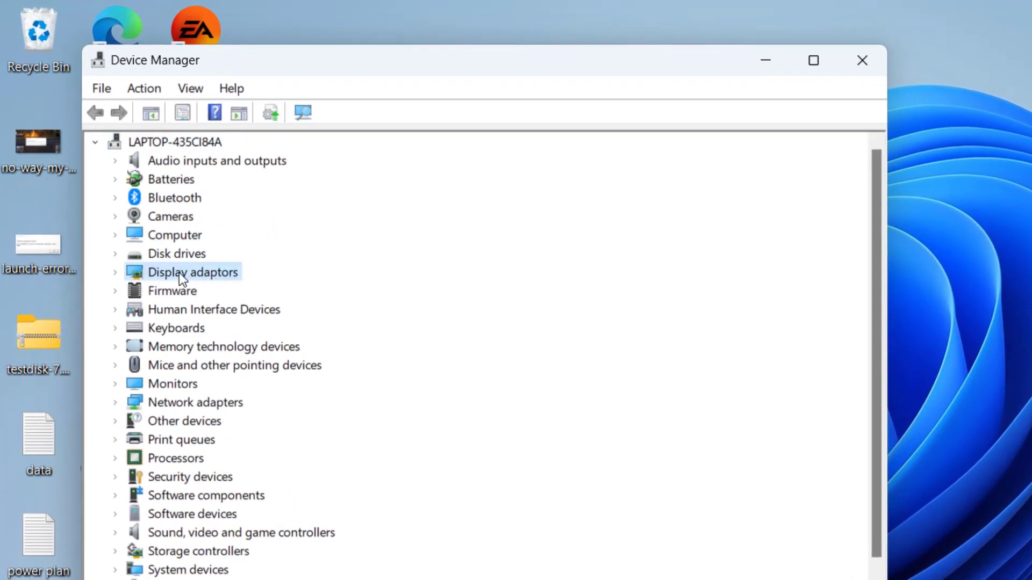
- Expand Display adaptors and select the Radeon RX 5500M graphics card
left_click(115, 272)
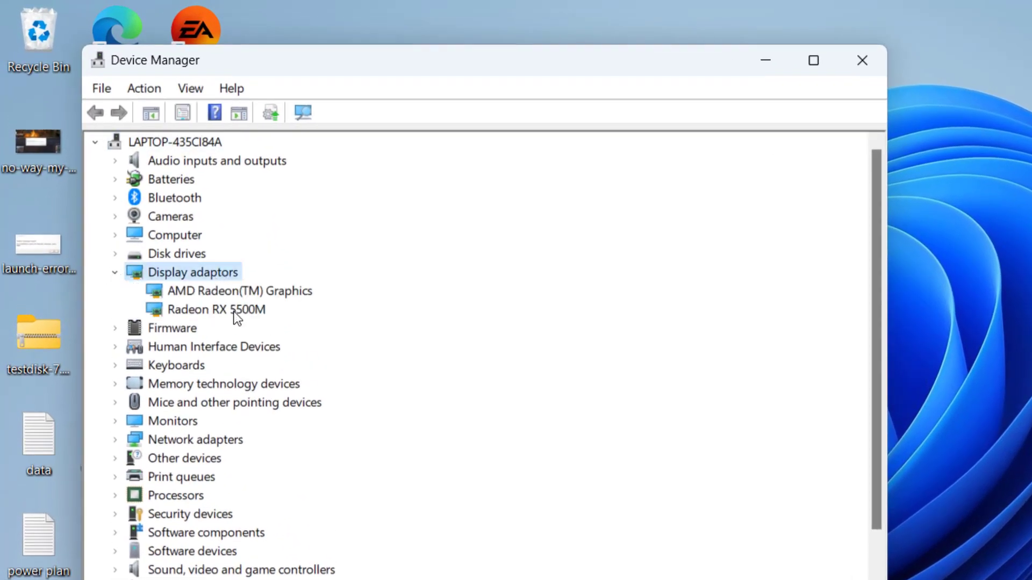
left_click(215, 309)
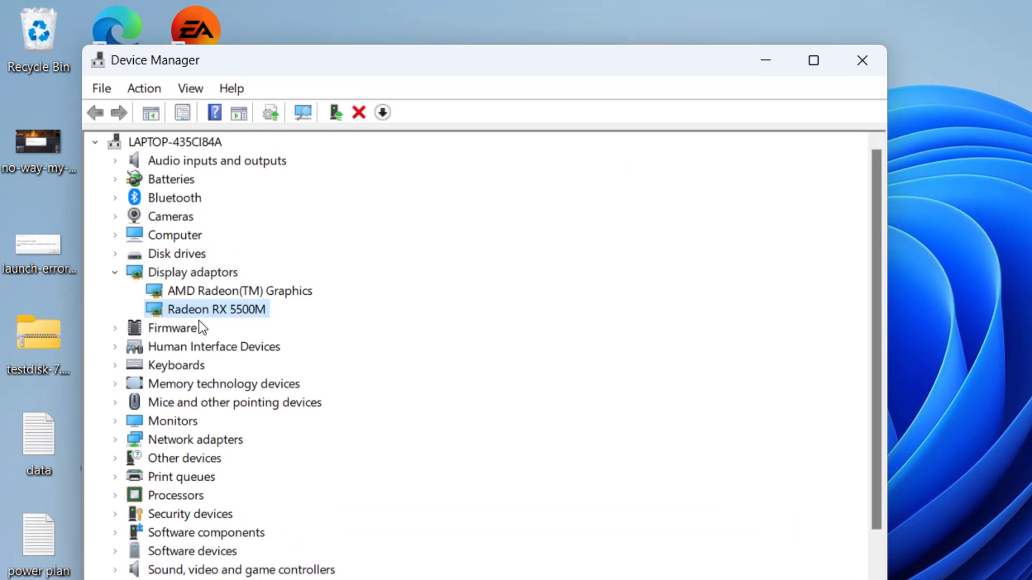
mouse_move(254, 327)
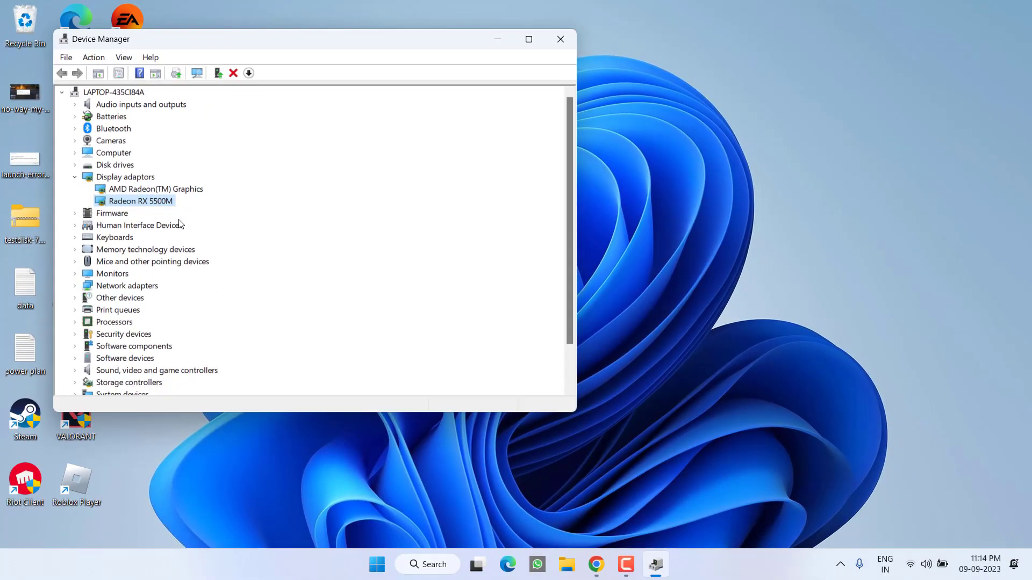
- Search NVIDIA drivers for GeForce and download Game Ready Driver 537.13
left_click(594, 564)
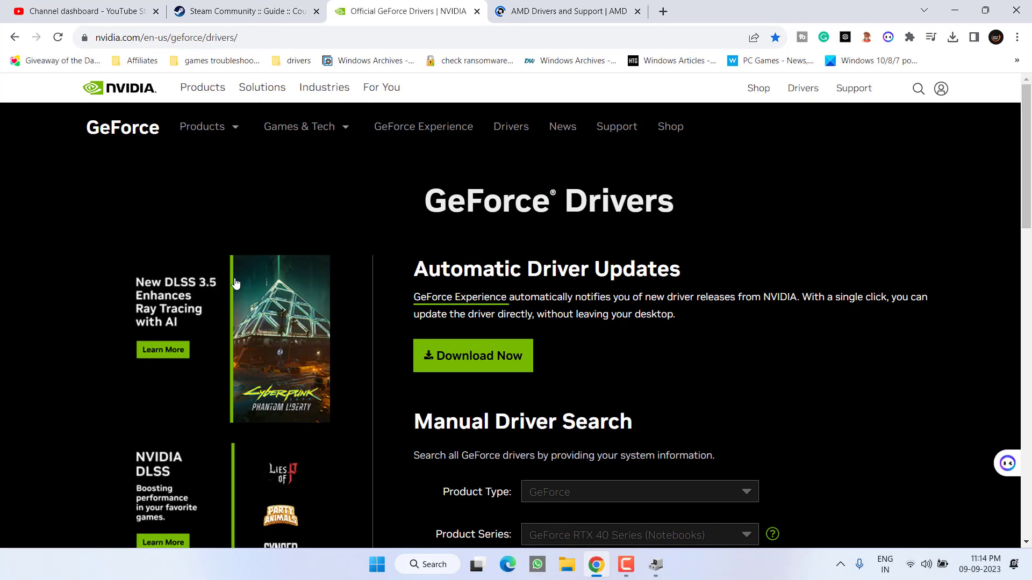
left_click(299, 126)
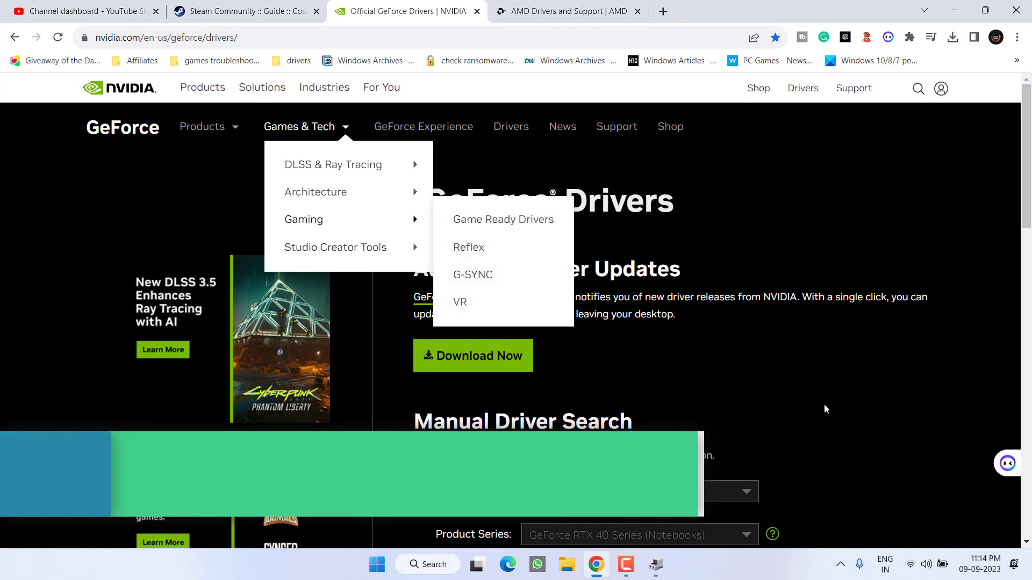
scroll("down", 3)
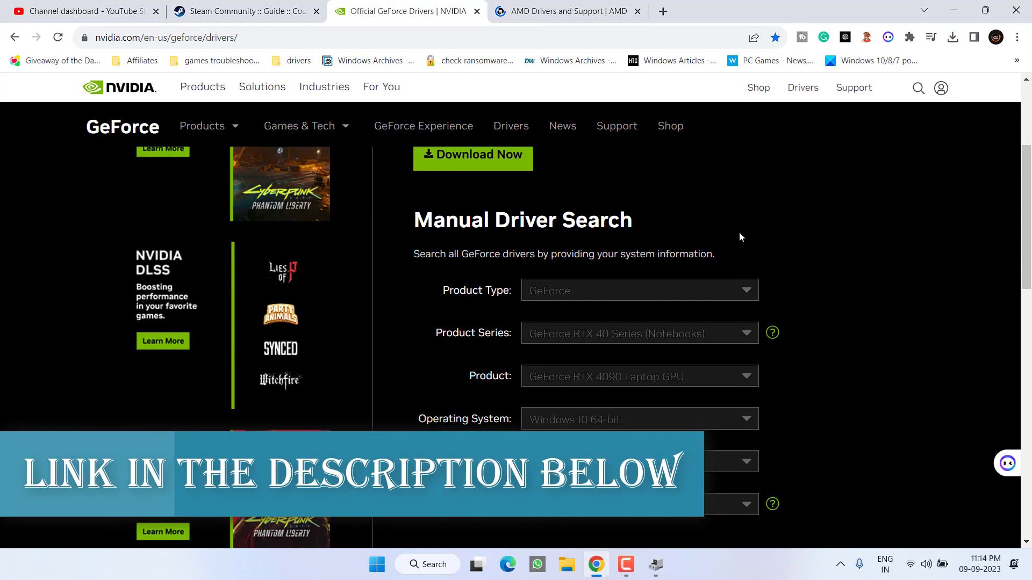
left_click(638, 291)
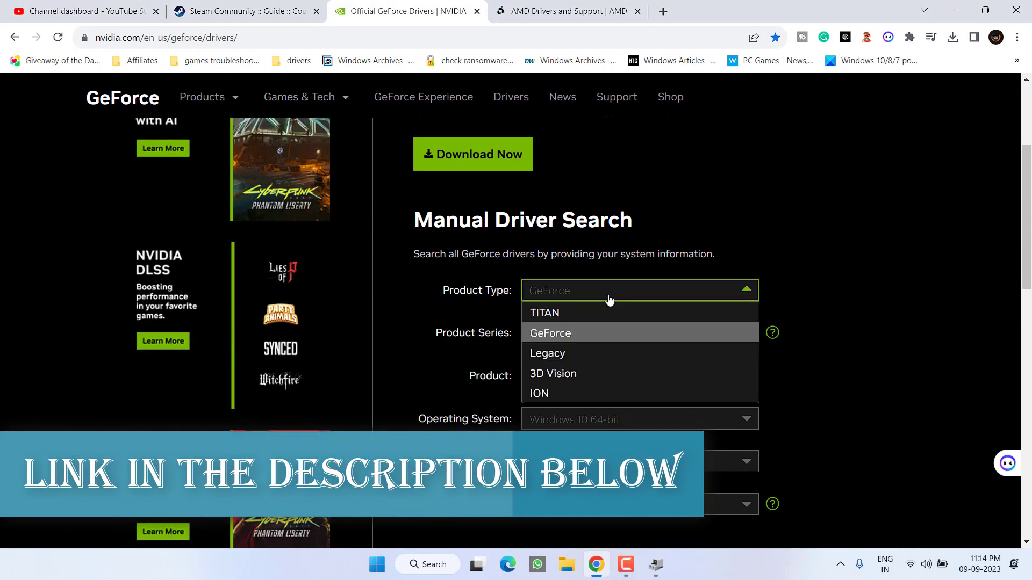
left_click(550, 334)
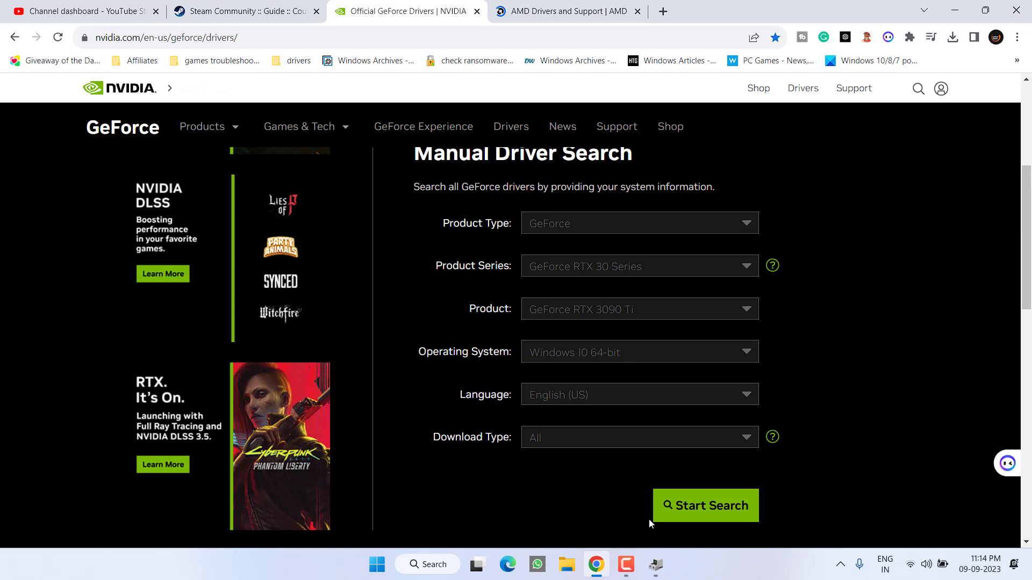
left_click(705, 505)
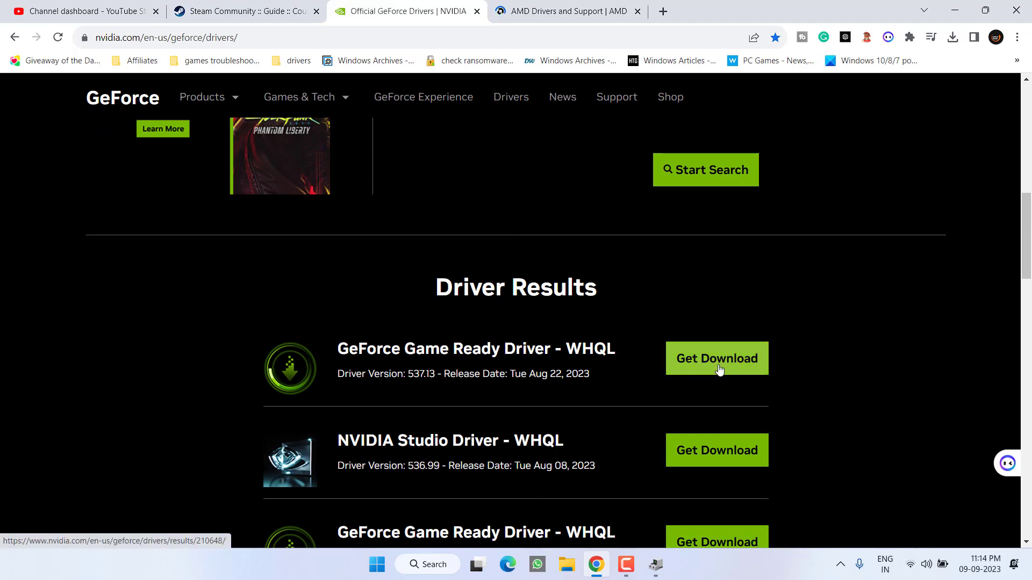
left_click(715, 358)
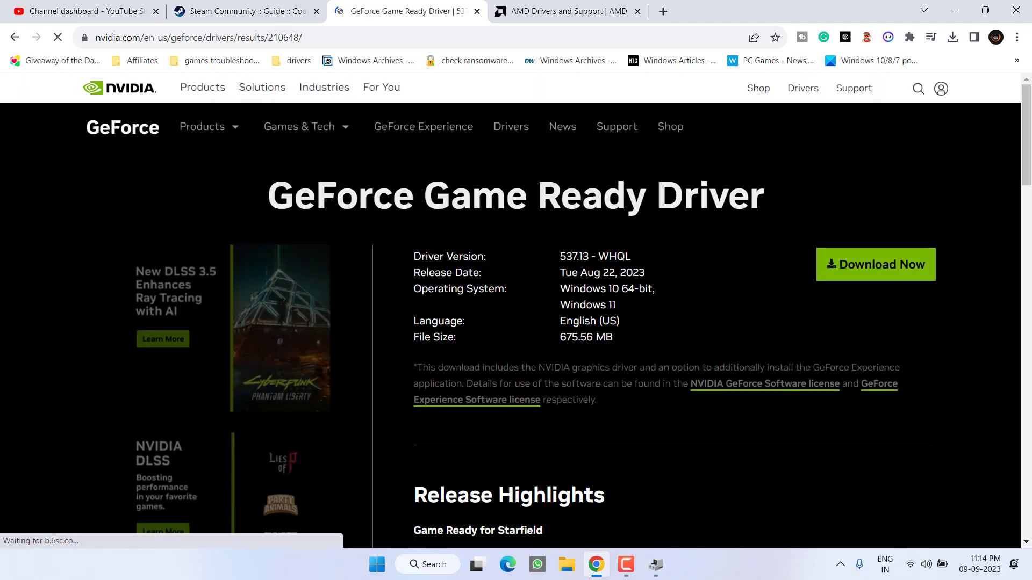
left_click(875, 263)
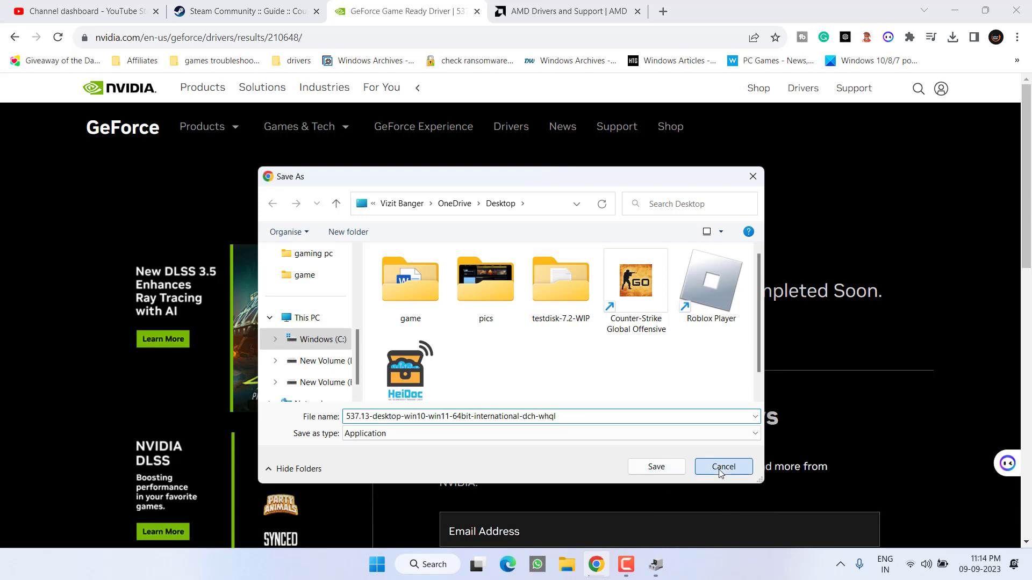
- Search AMD's Drivers and Support product finder for 'amd radeon rx 5500m'
left_click(722, 467)
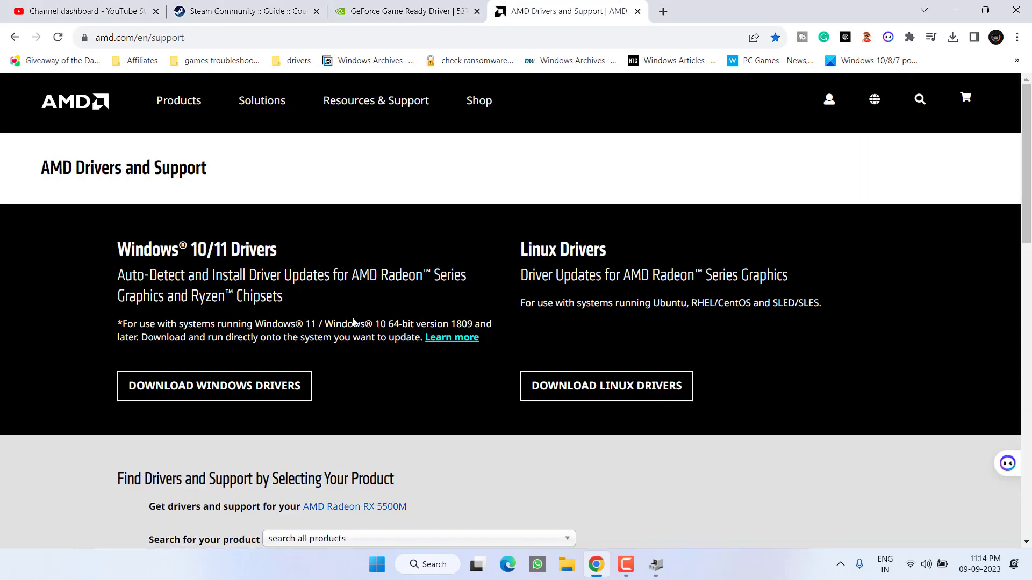
scroll("down", 3)
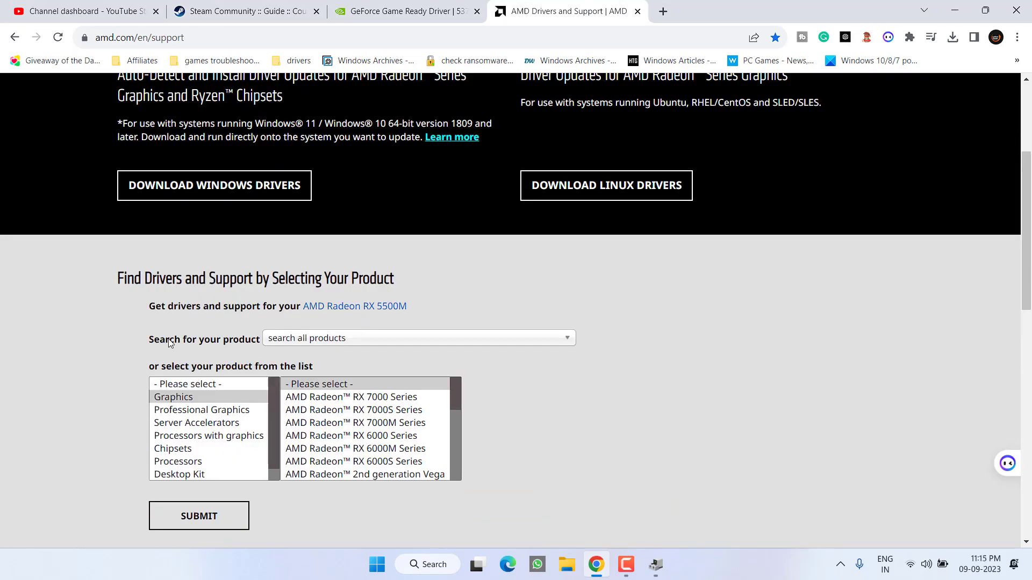
left_click(418, 338)
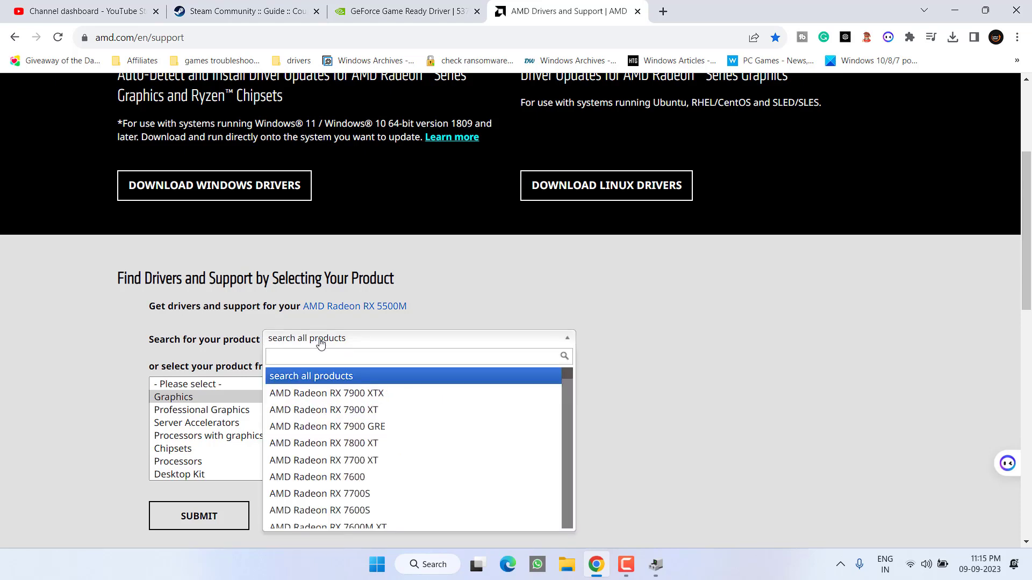
type("a")
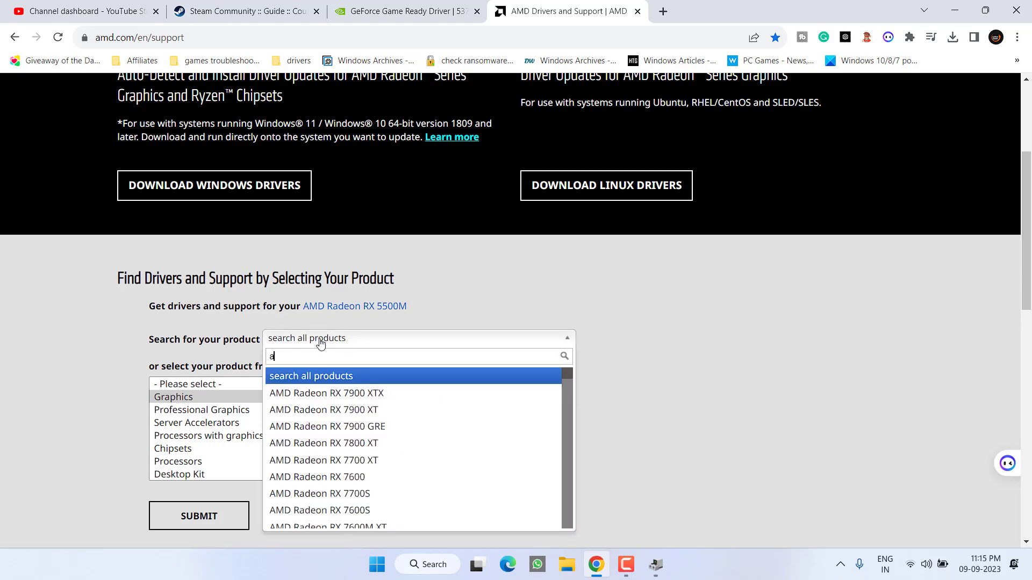
type("md radeon rx 5500m")
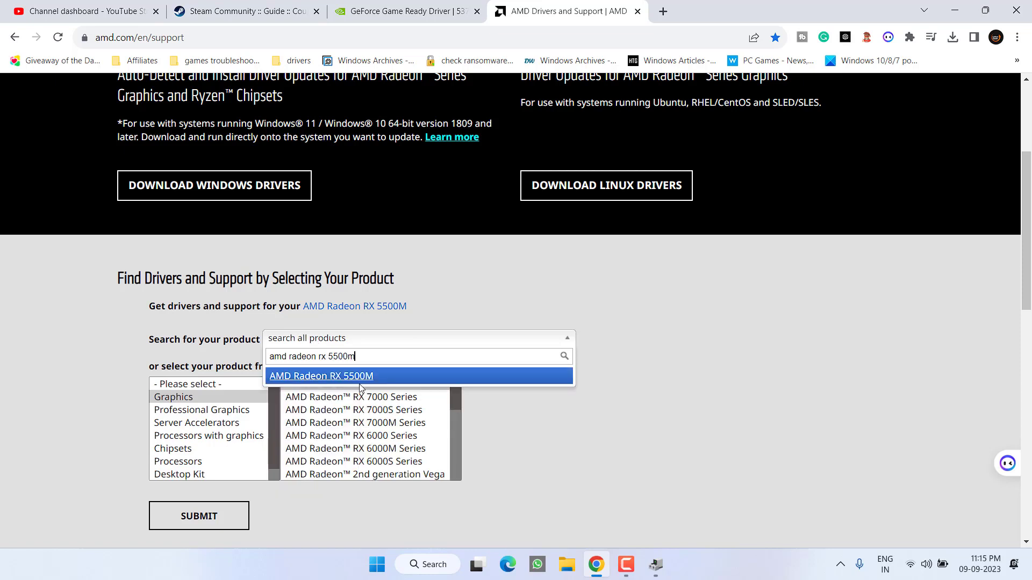
- Submit AMD Radeon RX 5500M and expand its Windows 11 64-Bit Edition downloads
left_click(322, 376)
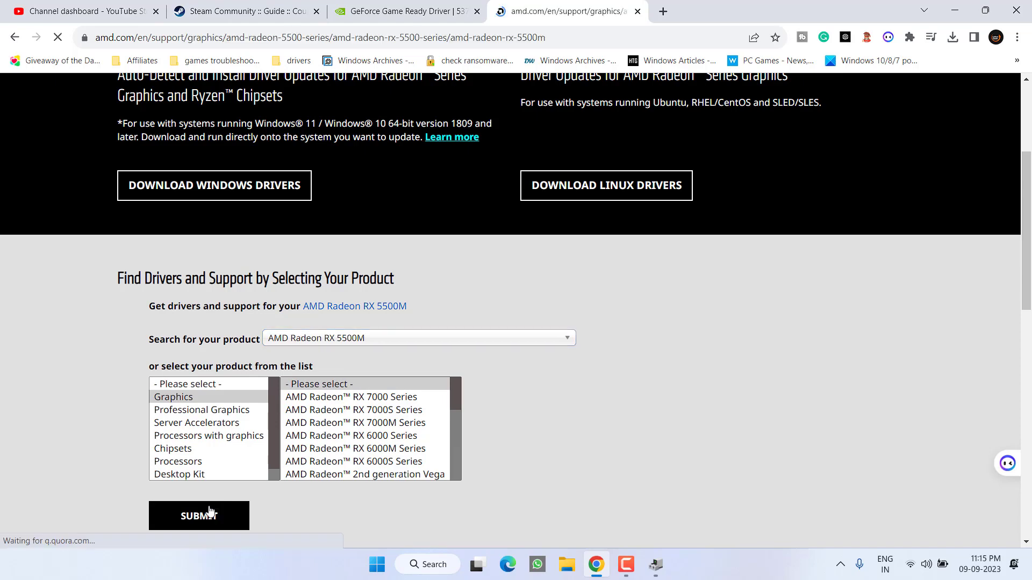
left_click(199, 516)
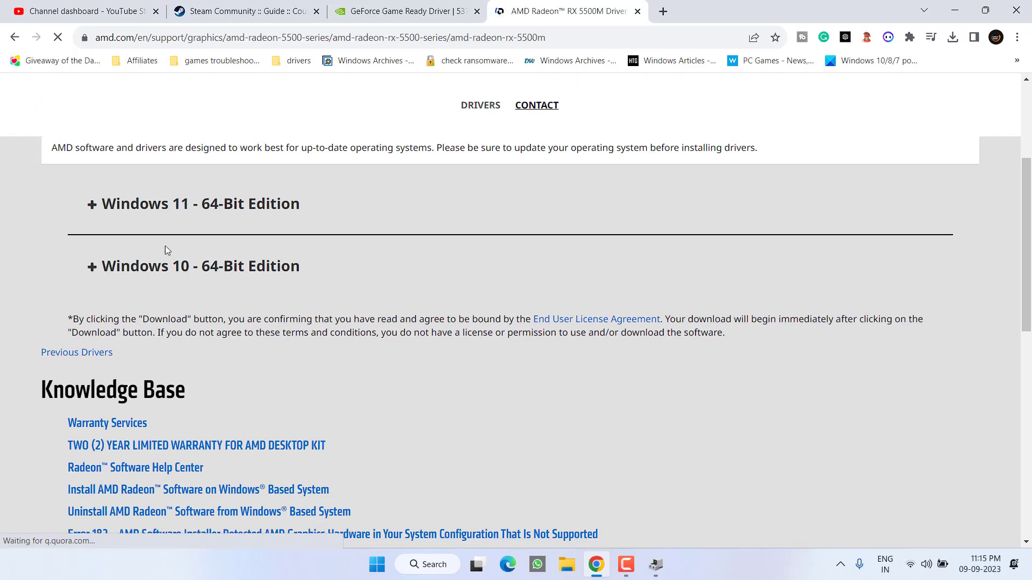
left_click(193, 204)
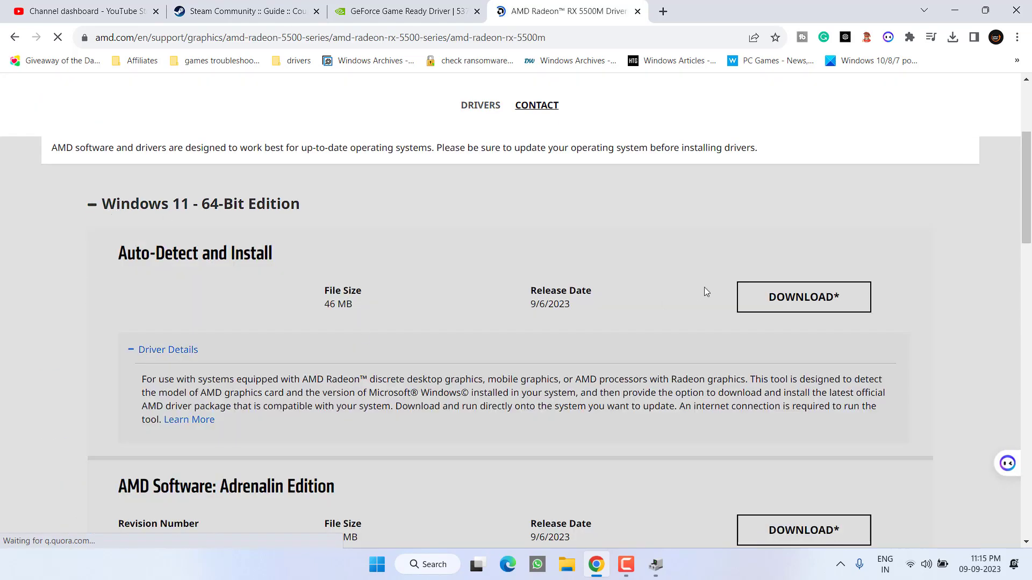
- Start saving the auto-detect installer, cancel the download, and dismiss the sign-up popup
left_click(802, 297)
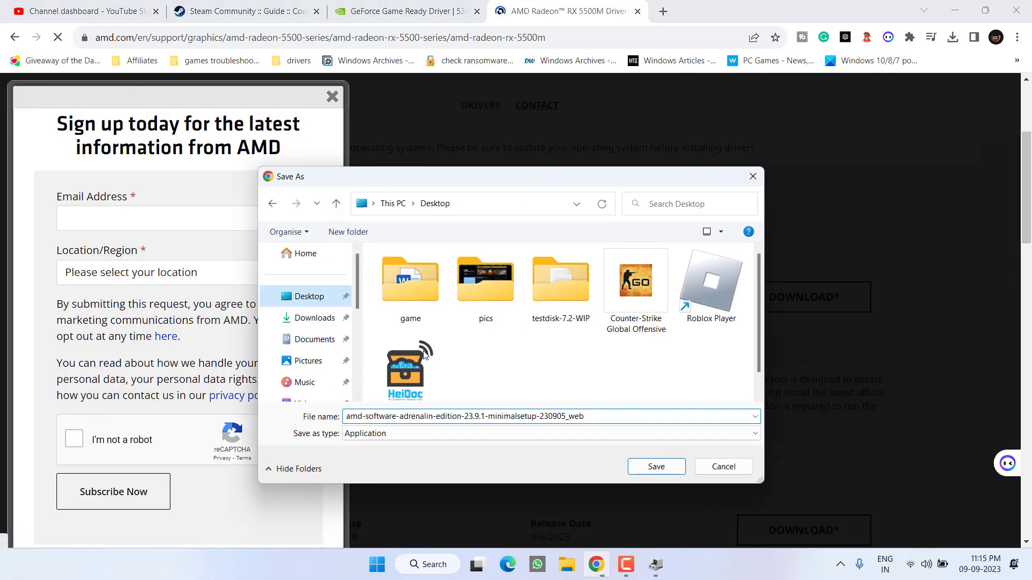
left_click(655, 466)
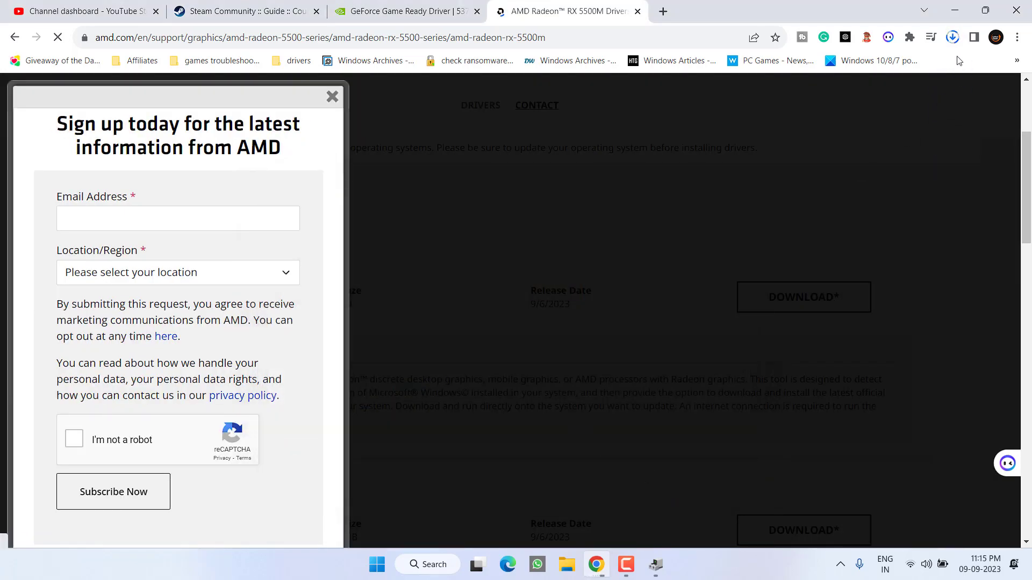
left_click(952, 37)
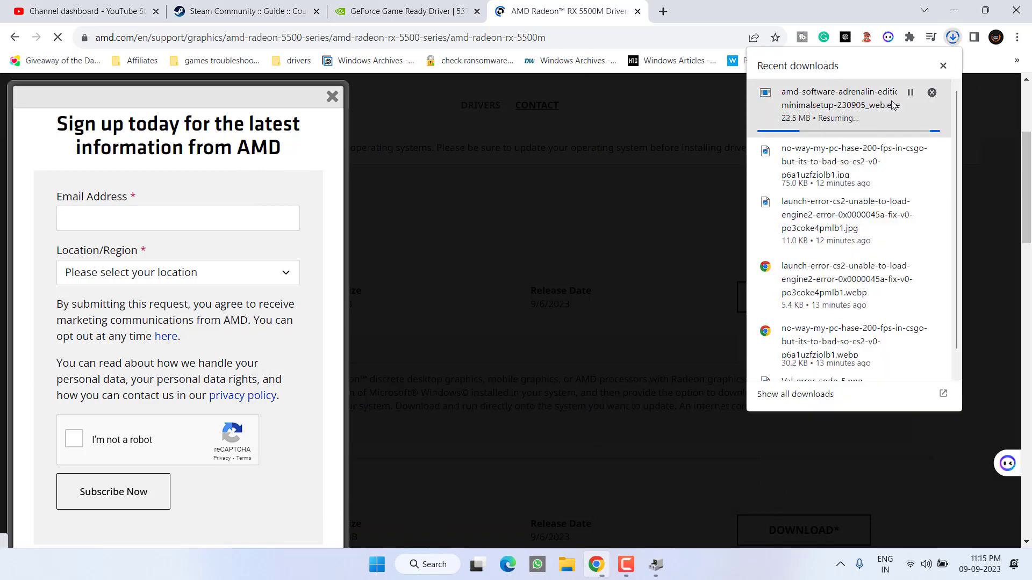
left_click(932, 92)
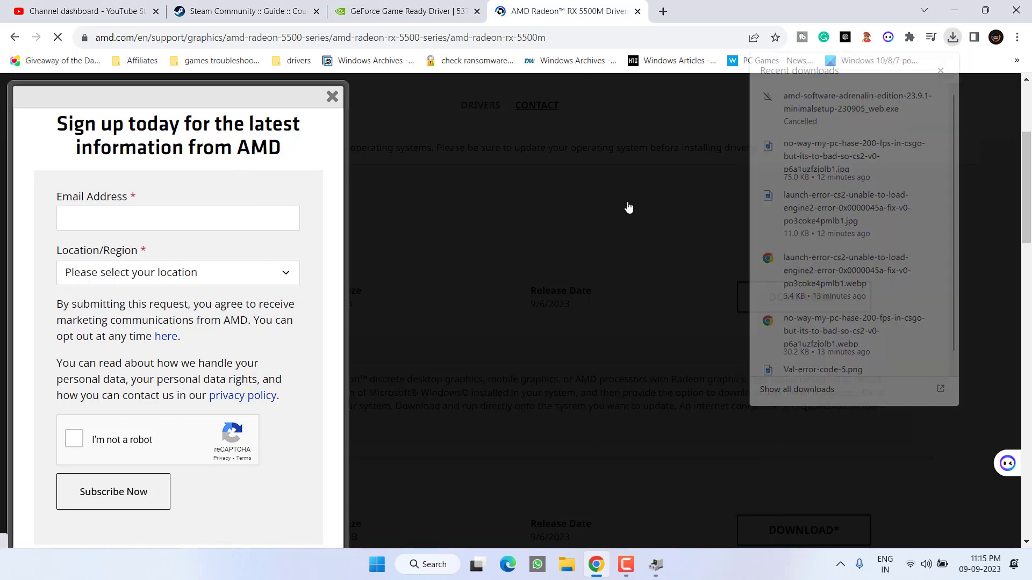
left_click(332, 96)
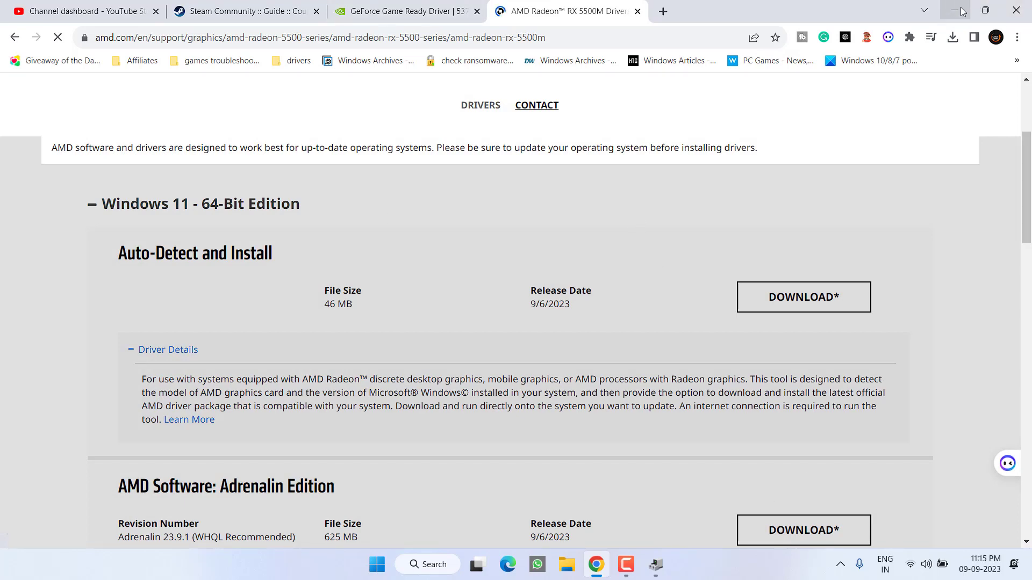
- Minimize Chrome and view the pending updates on the Windows Update page
left_click(961, 10)
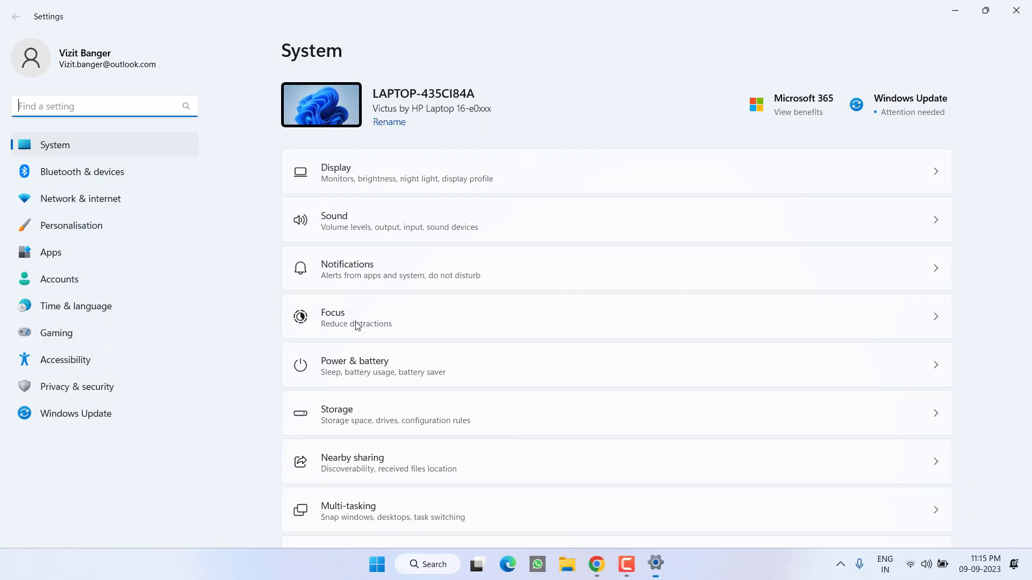
left_click(75, 413)
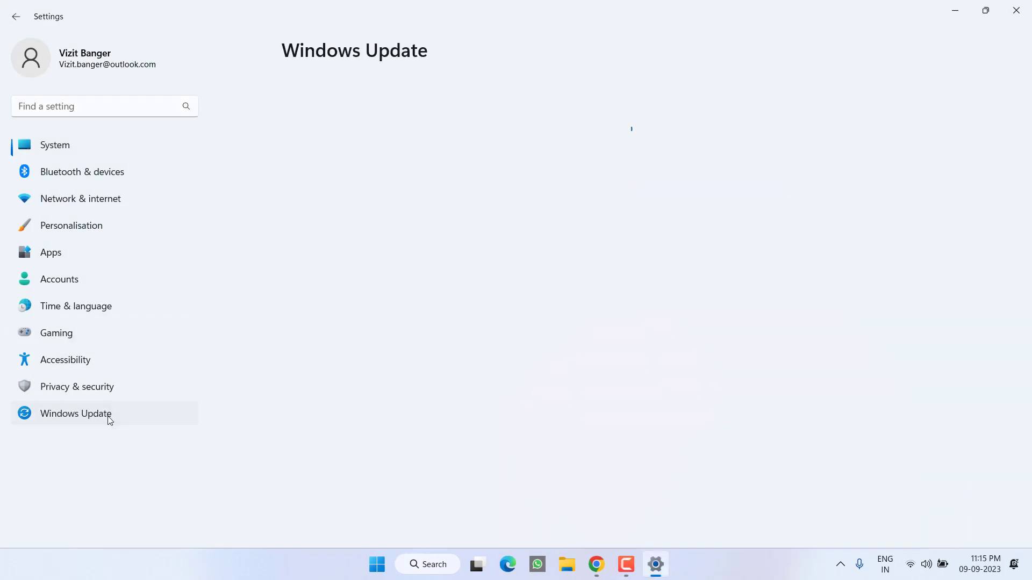
left_click(75, 414)
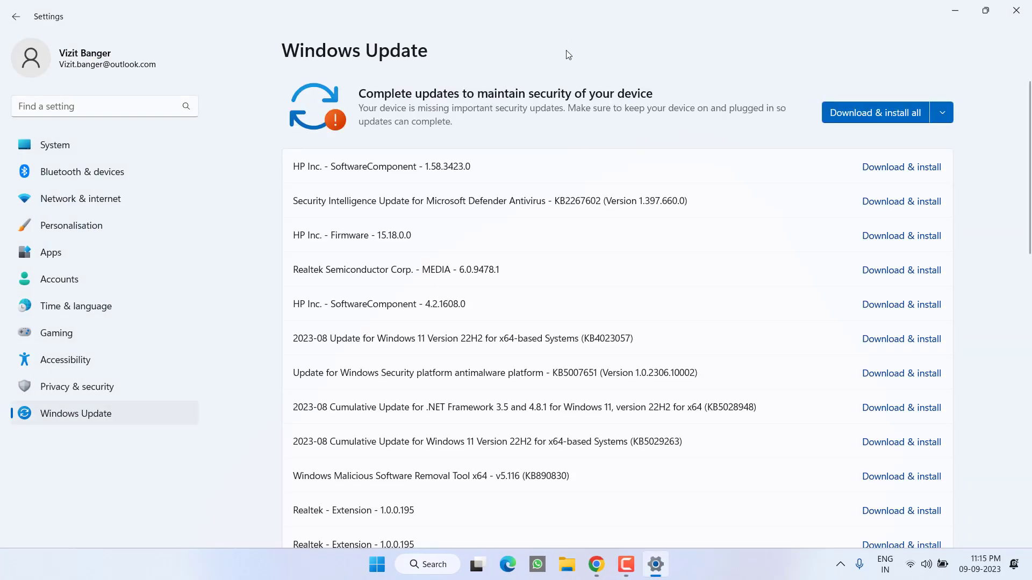
mouse_move(859, 91)
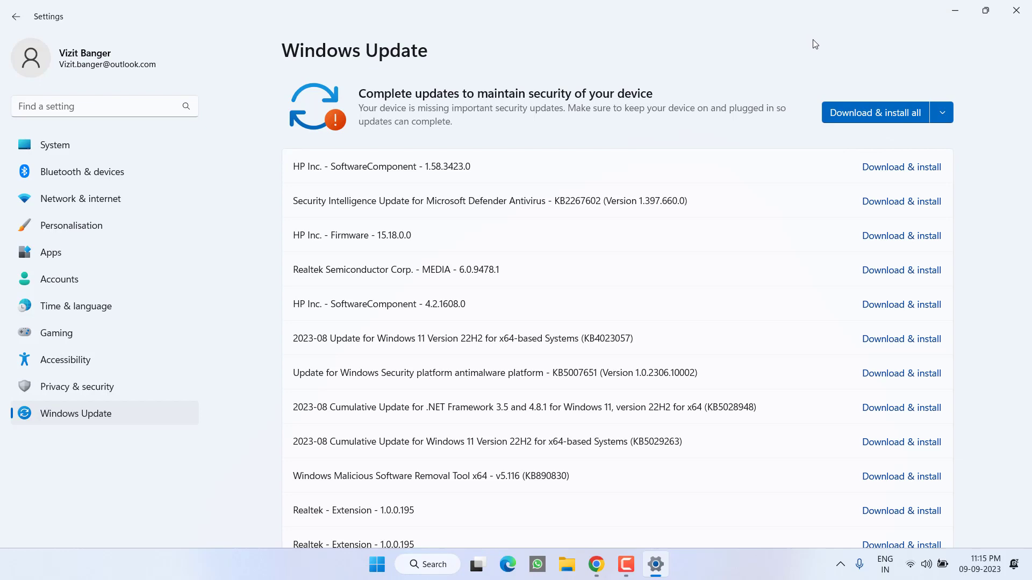
- Return to the Steam Community CS2 guide and highlight the minimum OS requirement
left_click(611, 563)
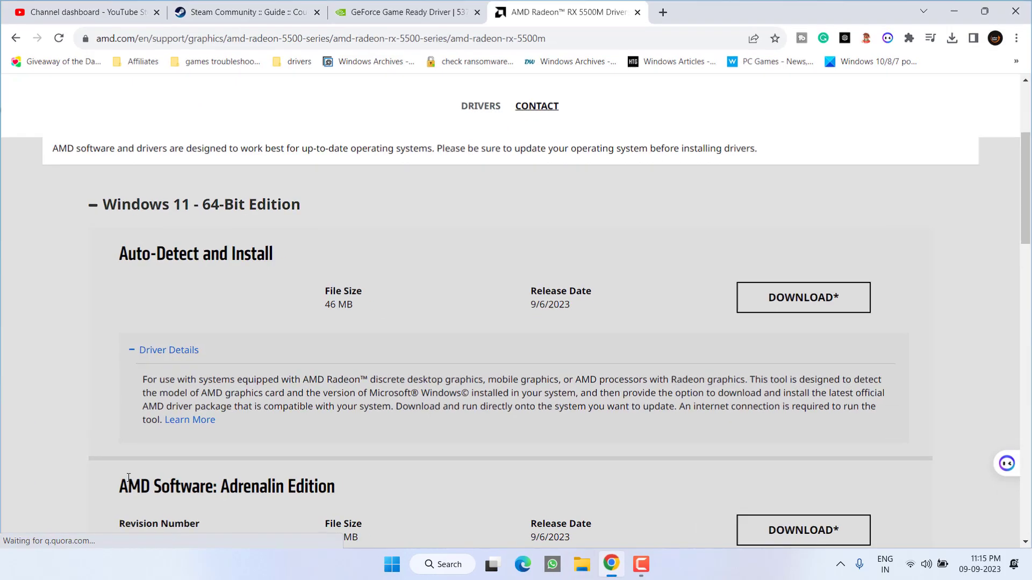
left_click(243, 11)
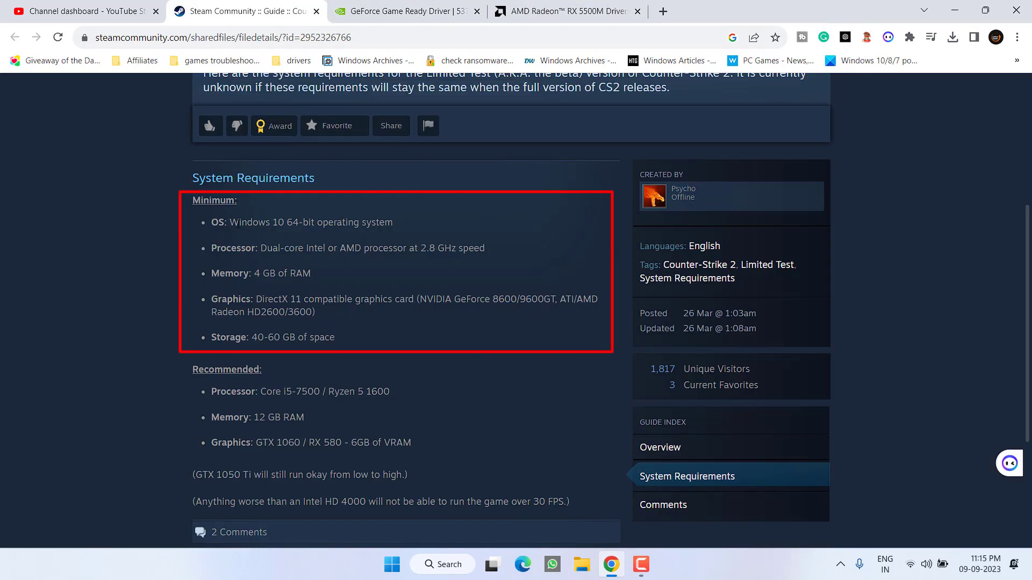
left_click_drag(240, 222, 393, 223)
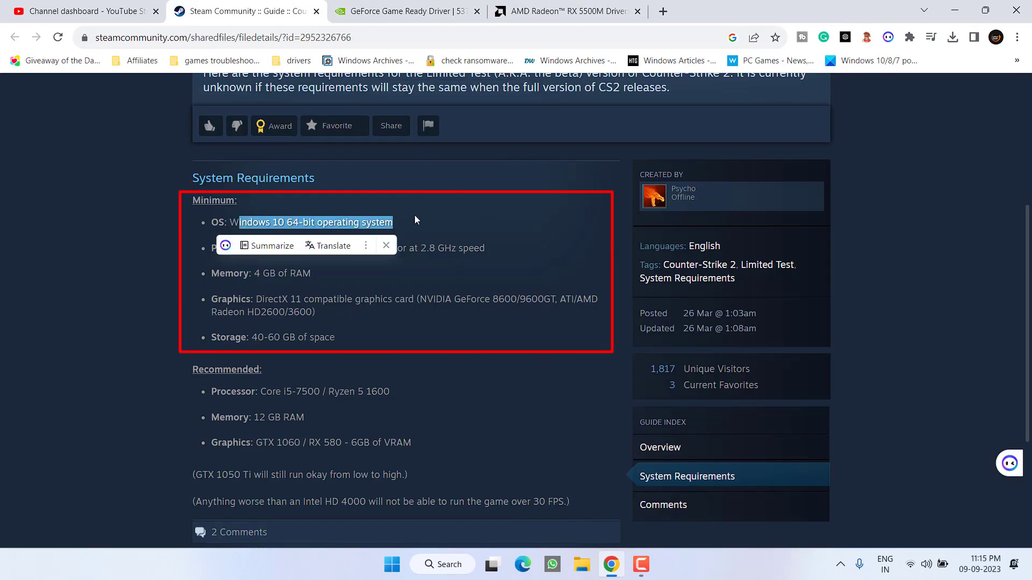
left_click(415, 226)
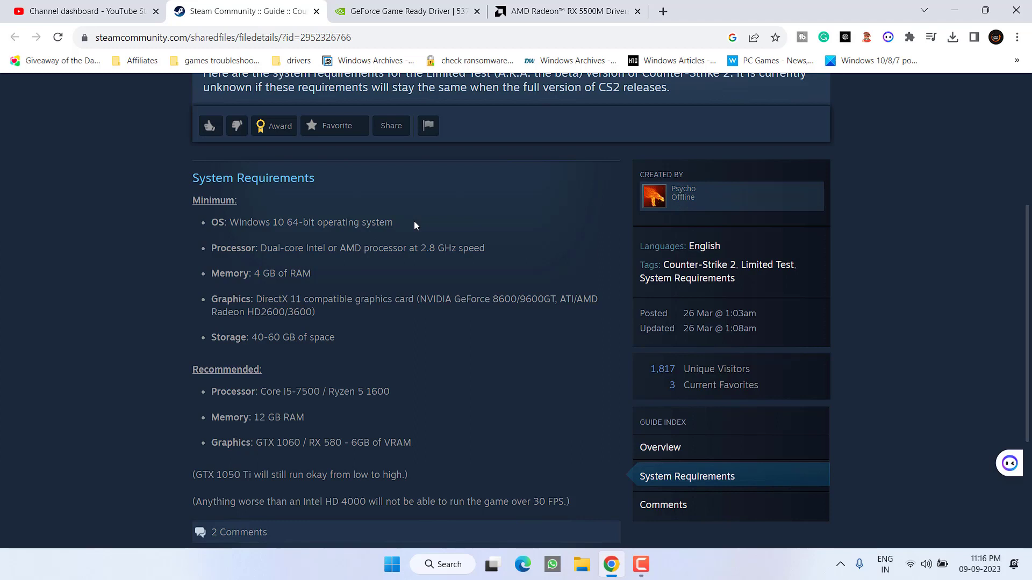
mouse_move(434, 214)
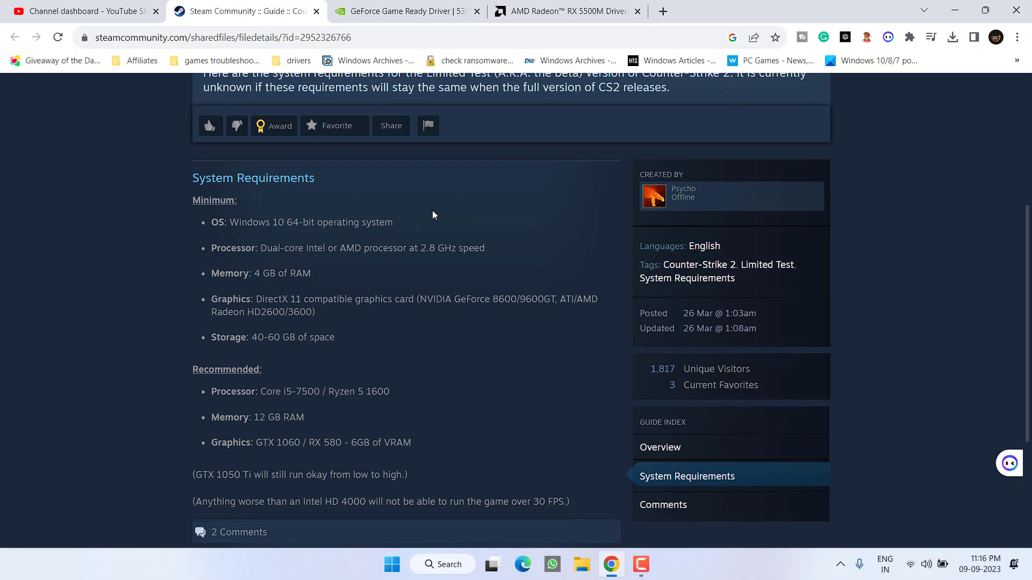